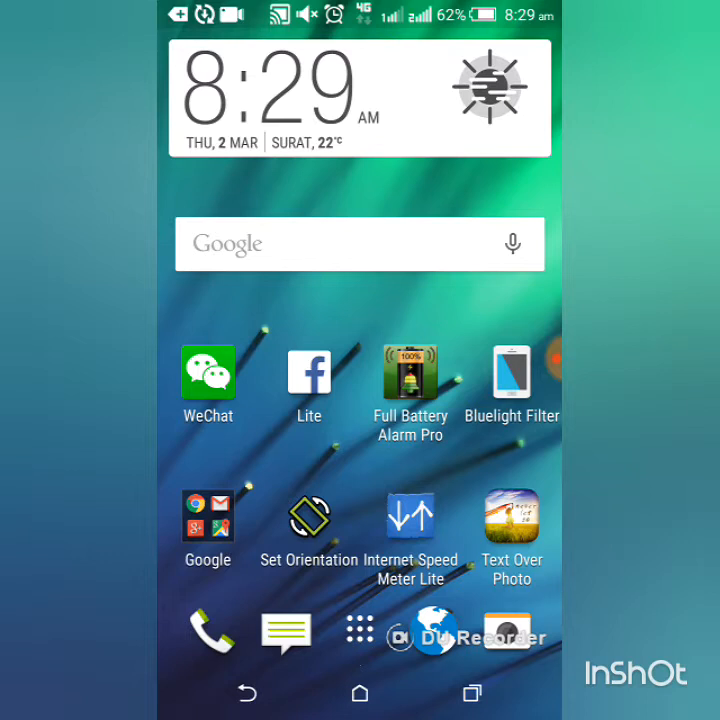
Step: Launch UC Browser from the home screen onto Google's Create your Google Account page
click(359, 630)
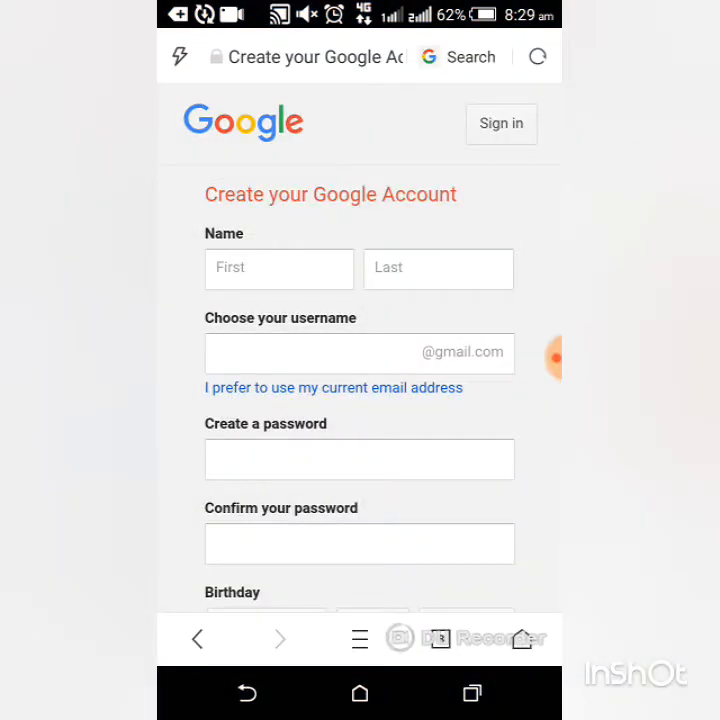
Step: Fill in the first and last name fields, entering 'world' as the last name
click(279, 268)
text(blackteh)
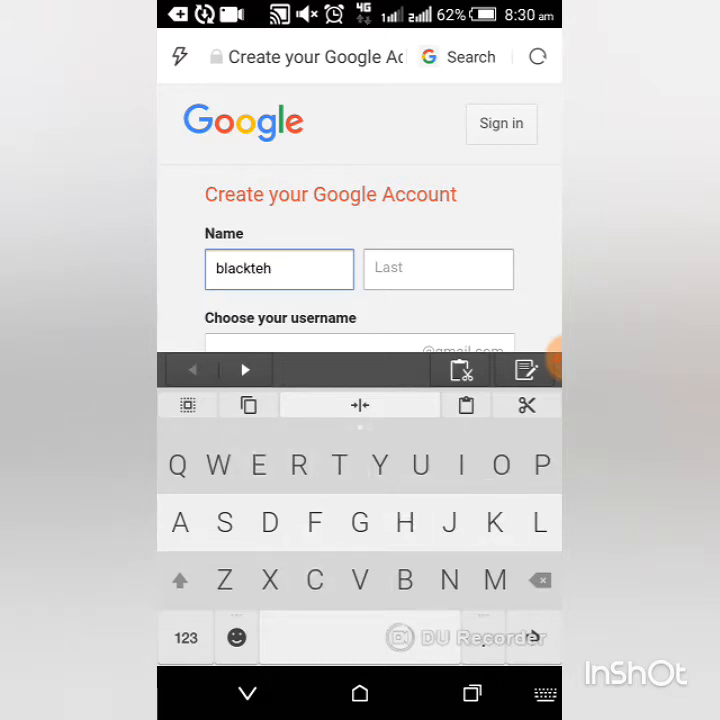
click(438, 268)
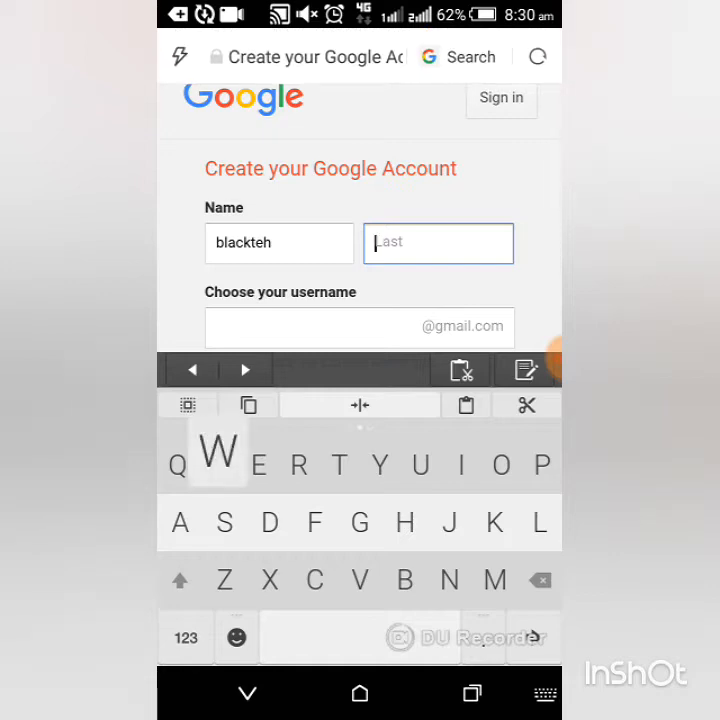
text(world)
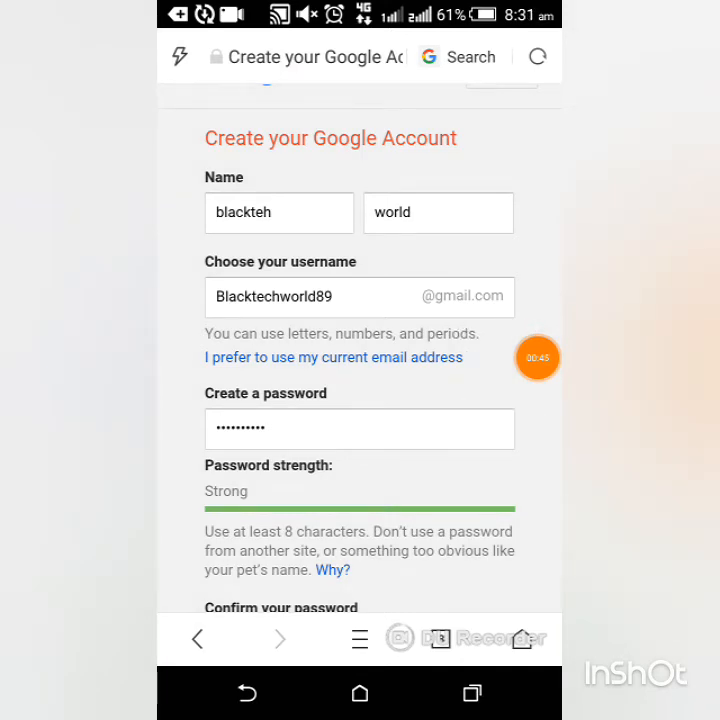
Step: Pick birth year 2002 for a September 26 birthday and scroll through the form
scroll(down, 3)
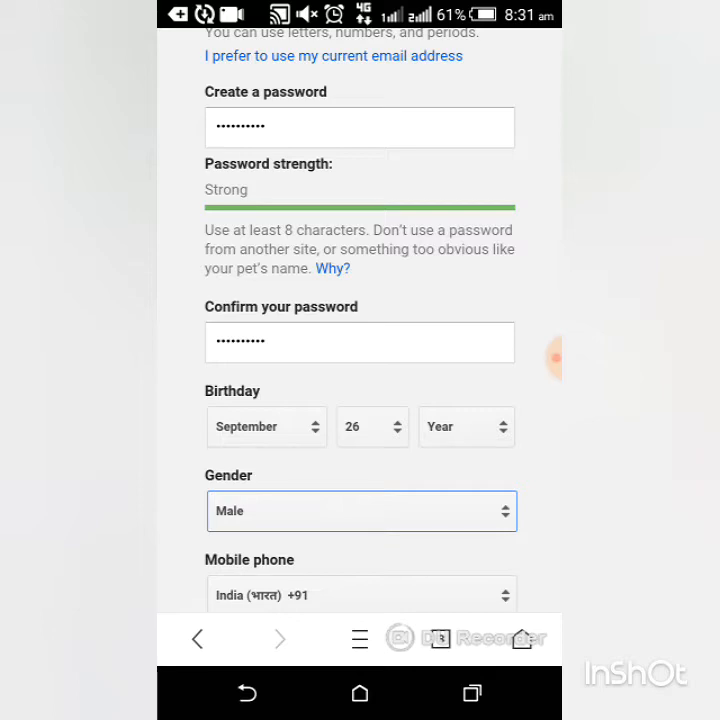
scroll(down, 3)
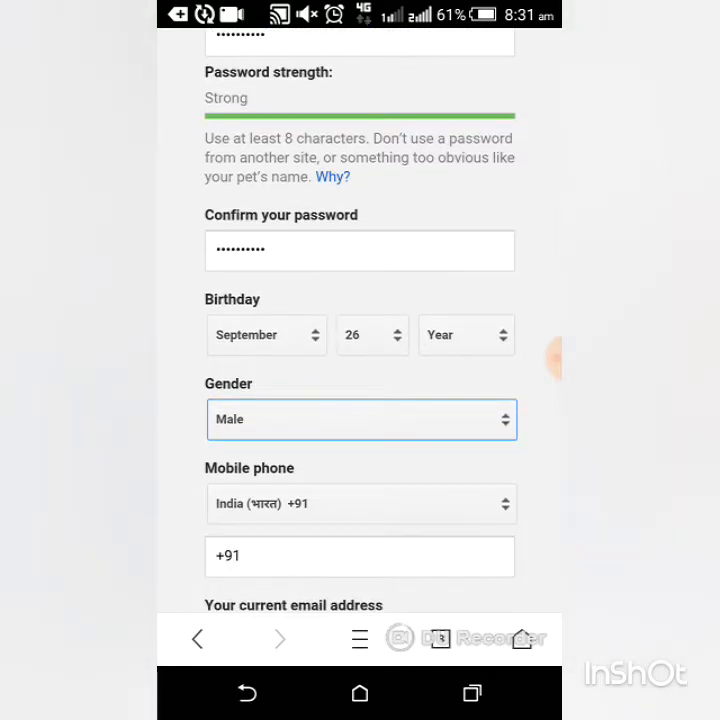
click(465, 335)
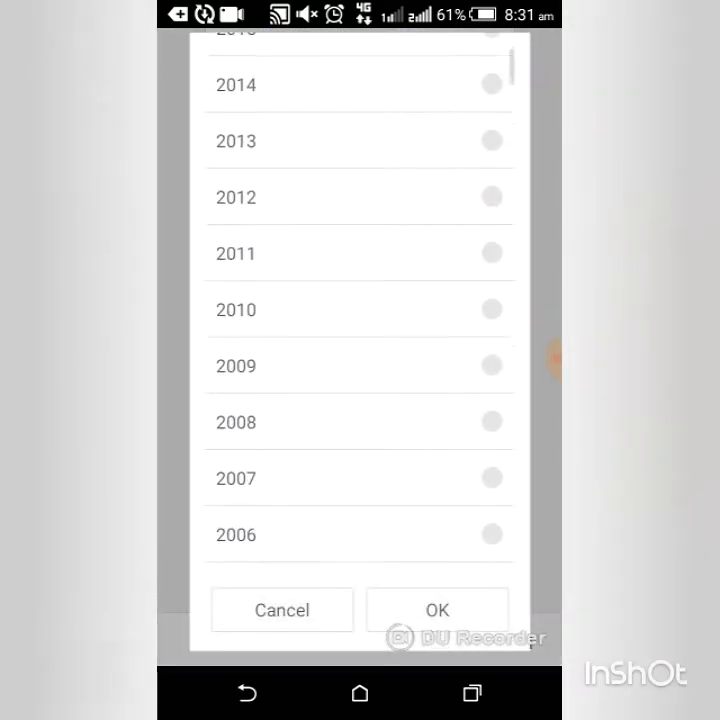
scroll(down, 3)
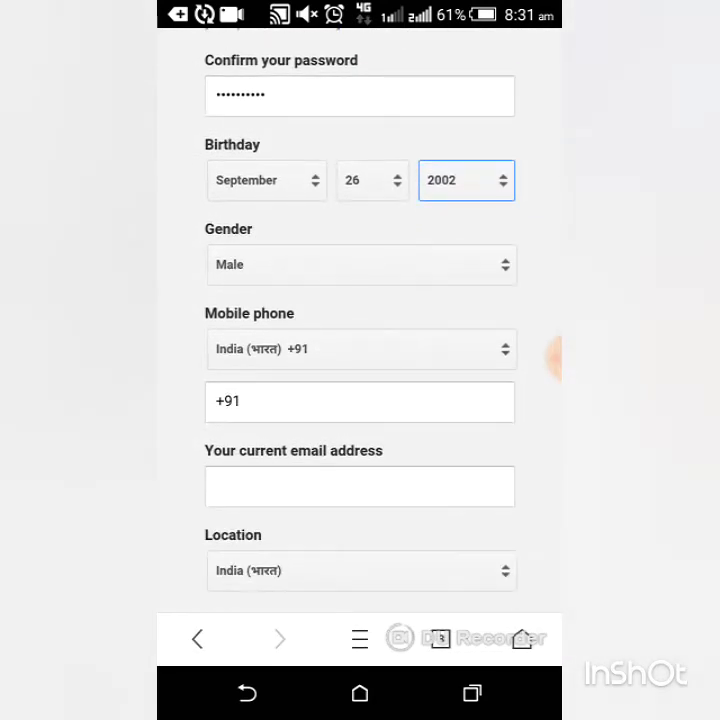
scroll(down, 3)
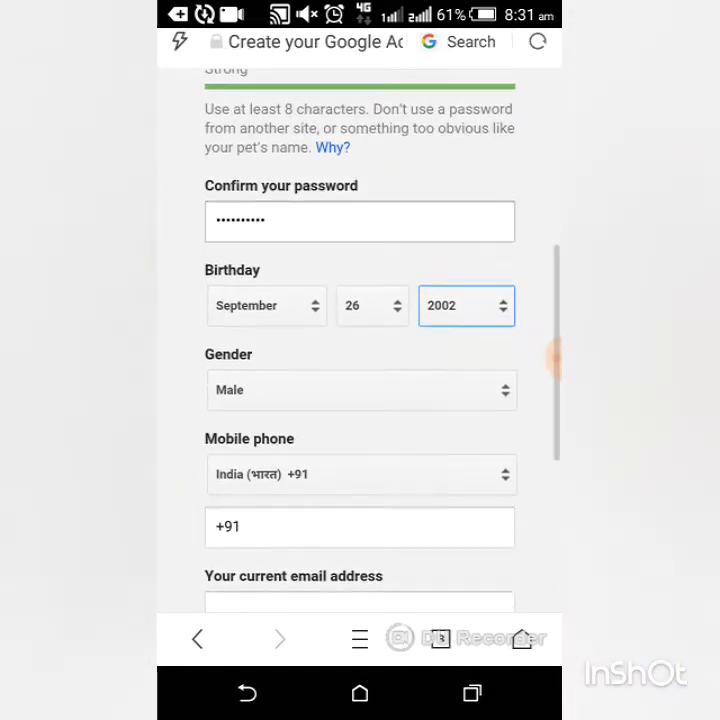
scroll(up, 3)
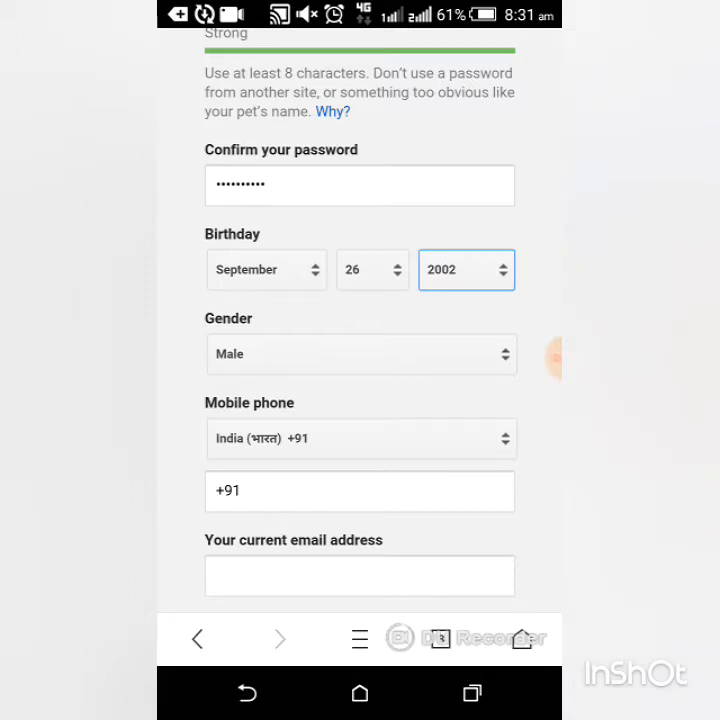
scroll(down, 3)
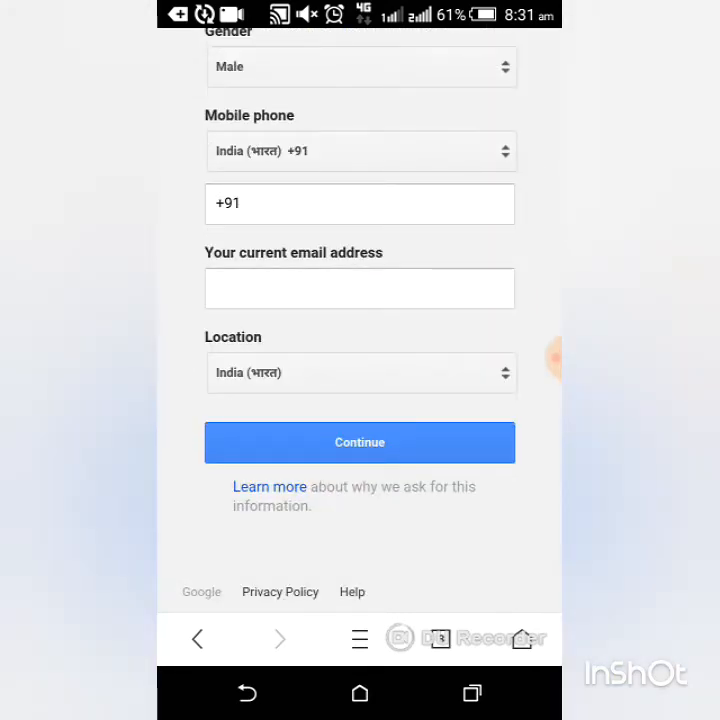
Step: Submit the sign-up details and review the Privacy and Terms page
click(359, 442)
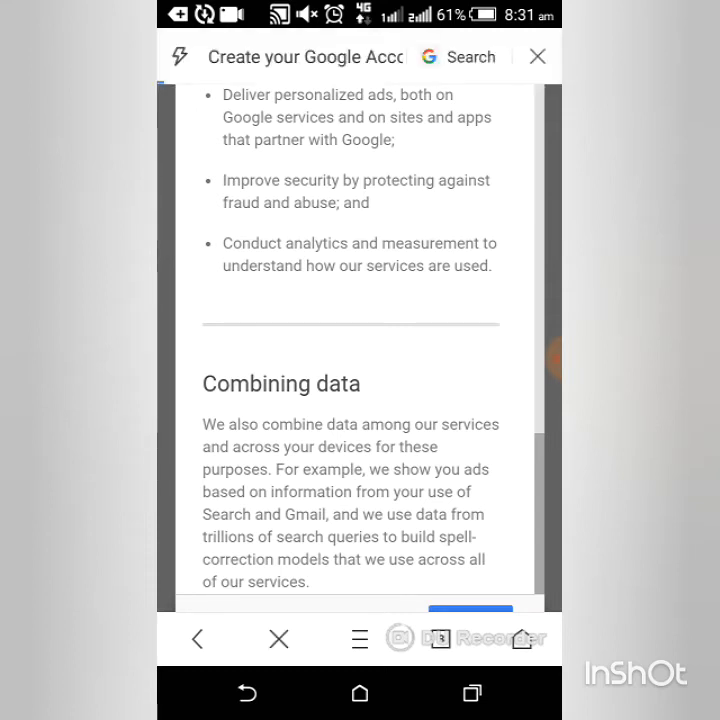
scroll(up, 3)
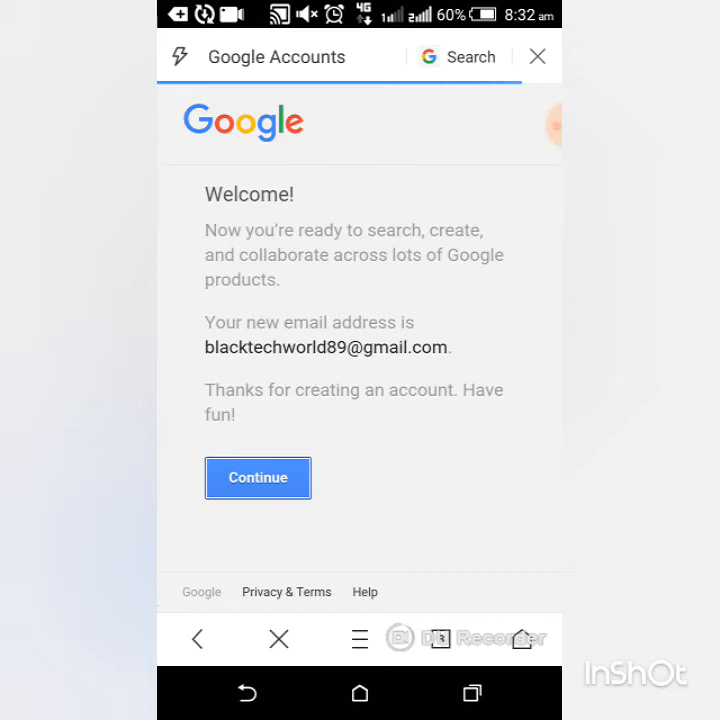
Step: Continue past the Welcome page and head to Gmail from My Account
click(258, 478)
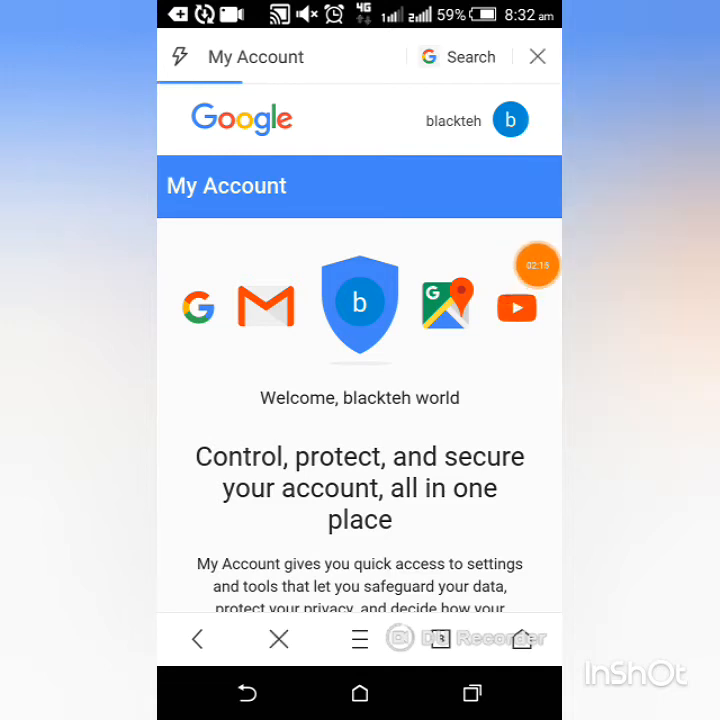
click(510, 119)
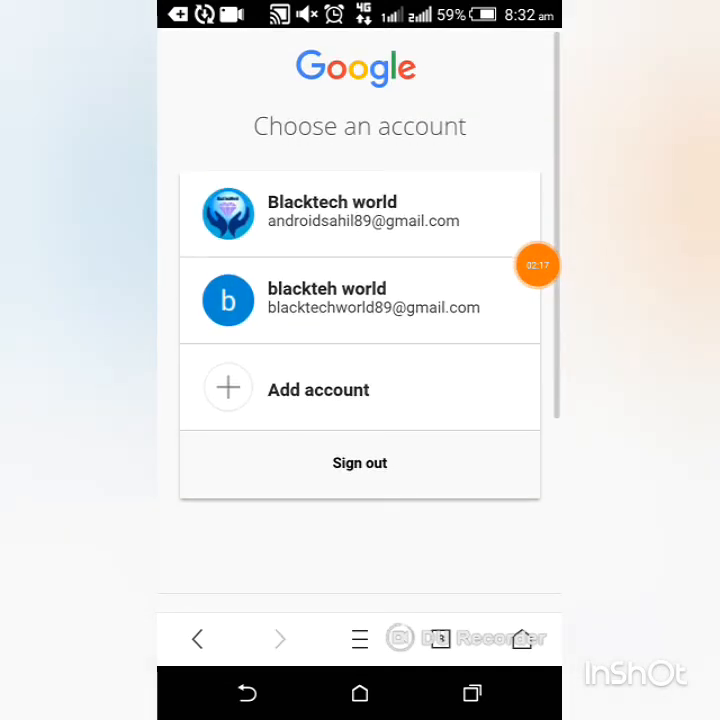
Step: Choose the new account in the chooser and show its inbox label list
click(359, 300)
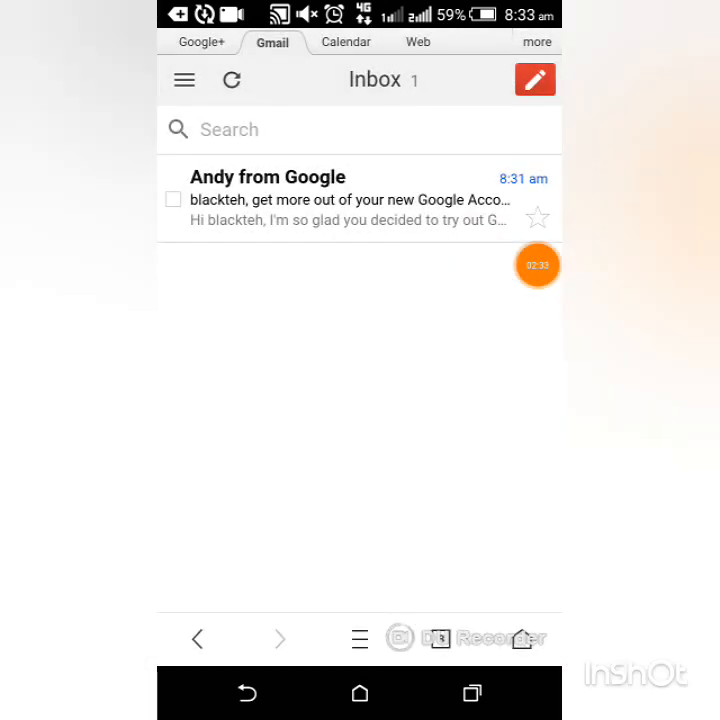
click(536, 42)
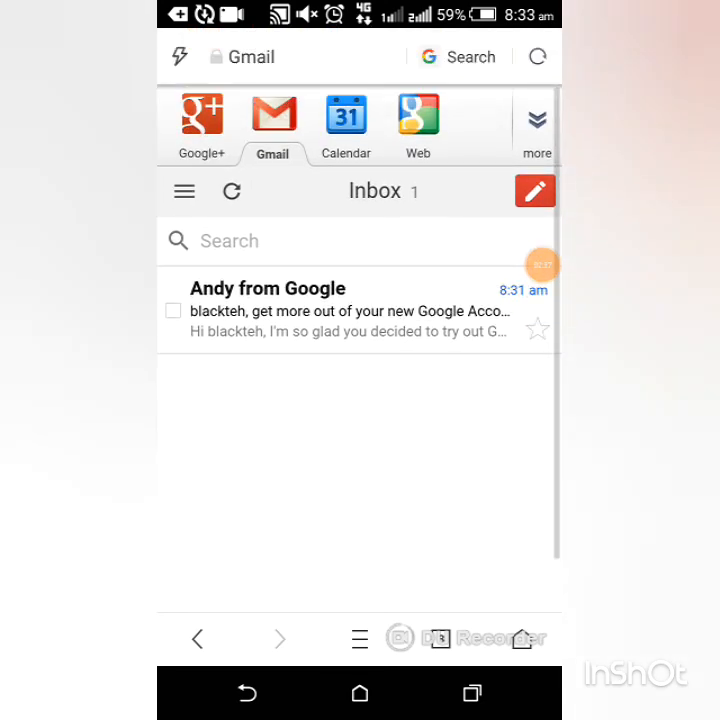
click(184, 191)
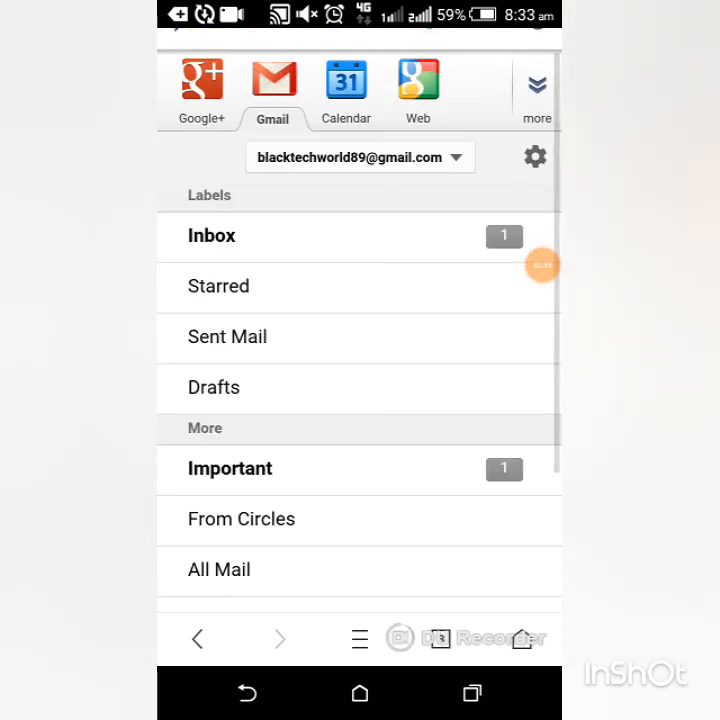